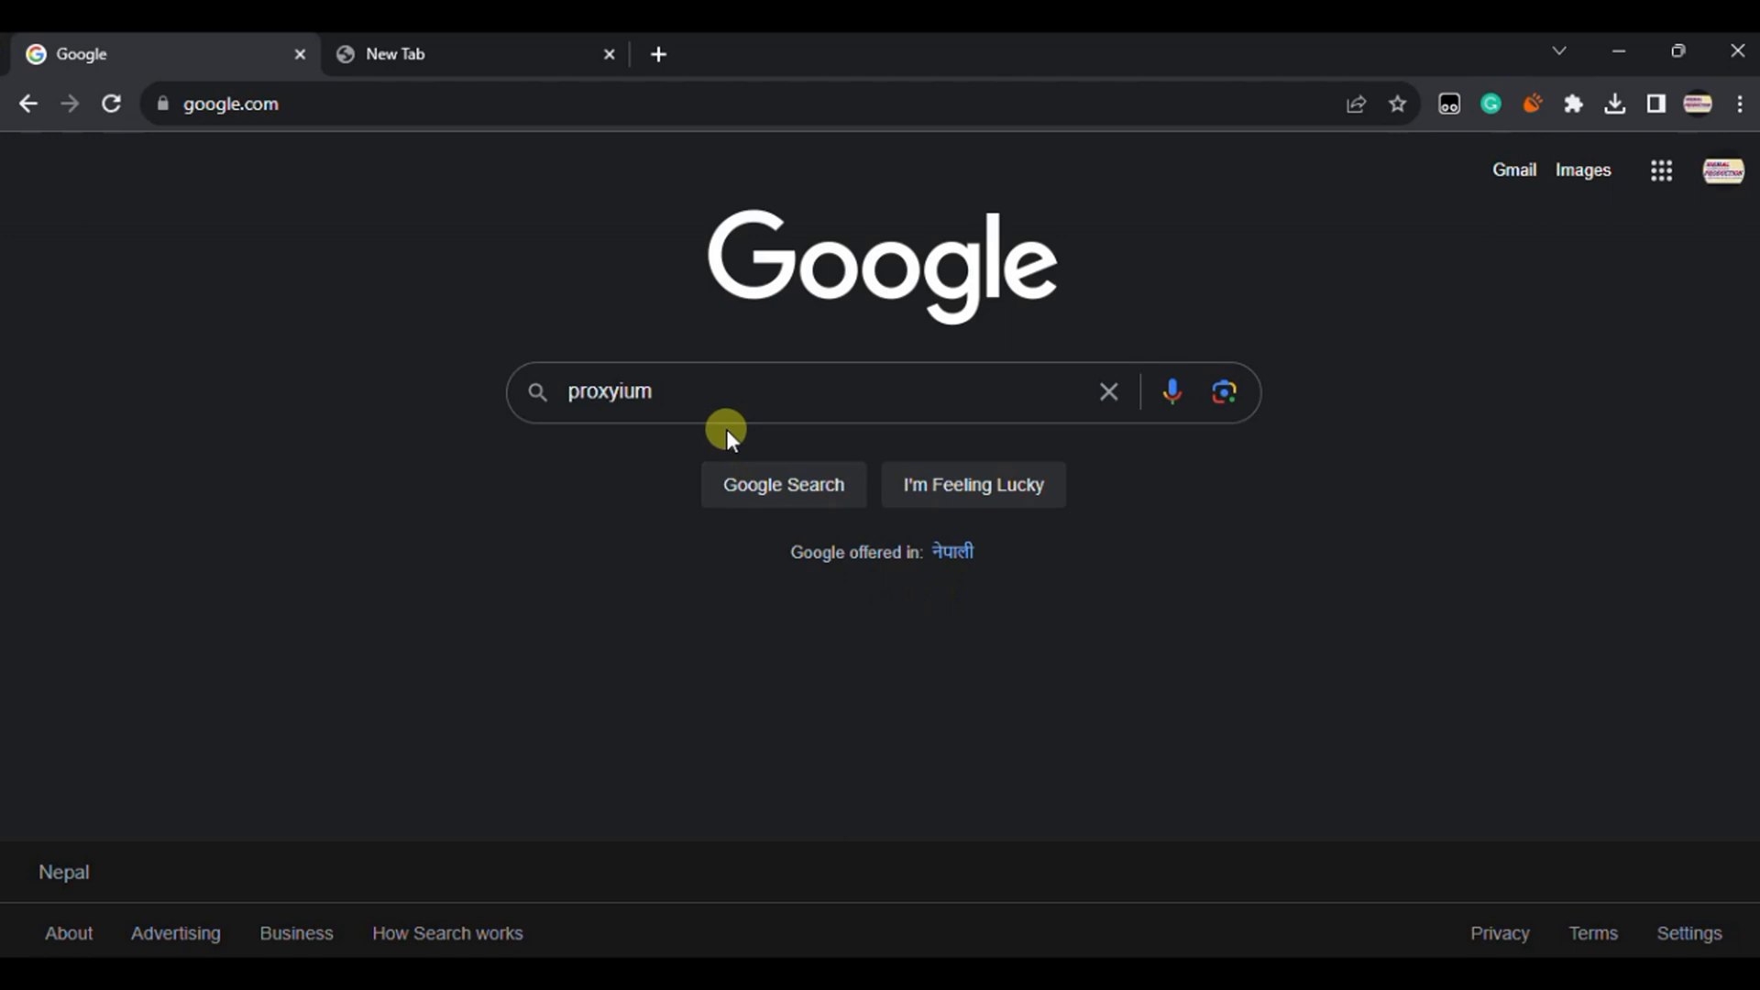
# Run the Google search for 'proxyium' and follow the Proxyium Free Web Proxy result
pyautogui.click(740, 391)
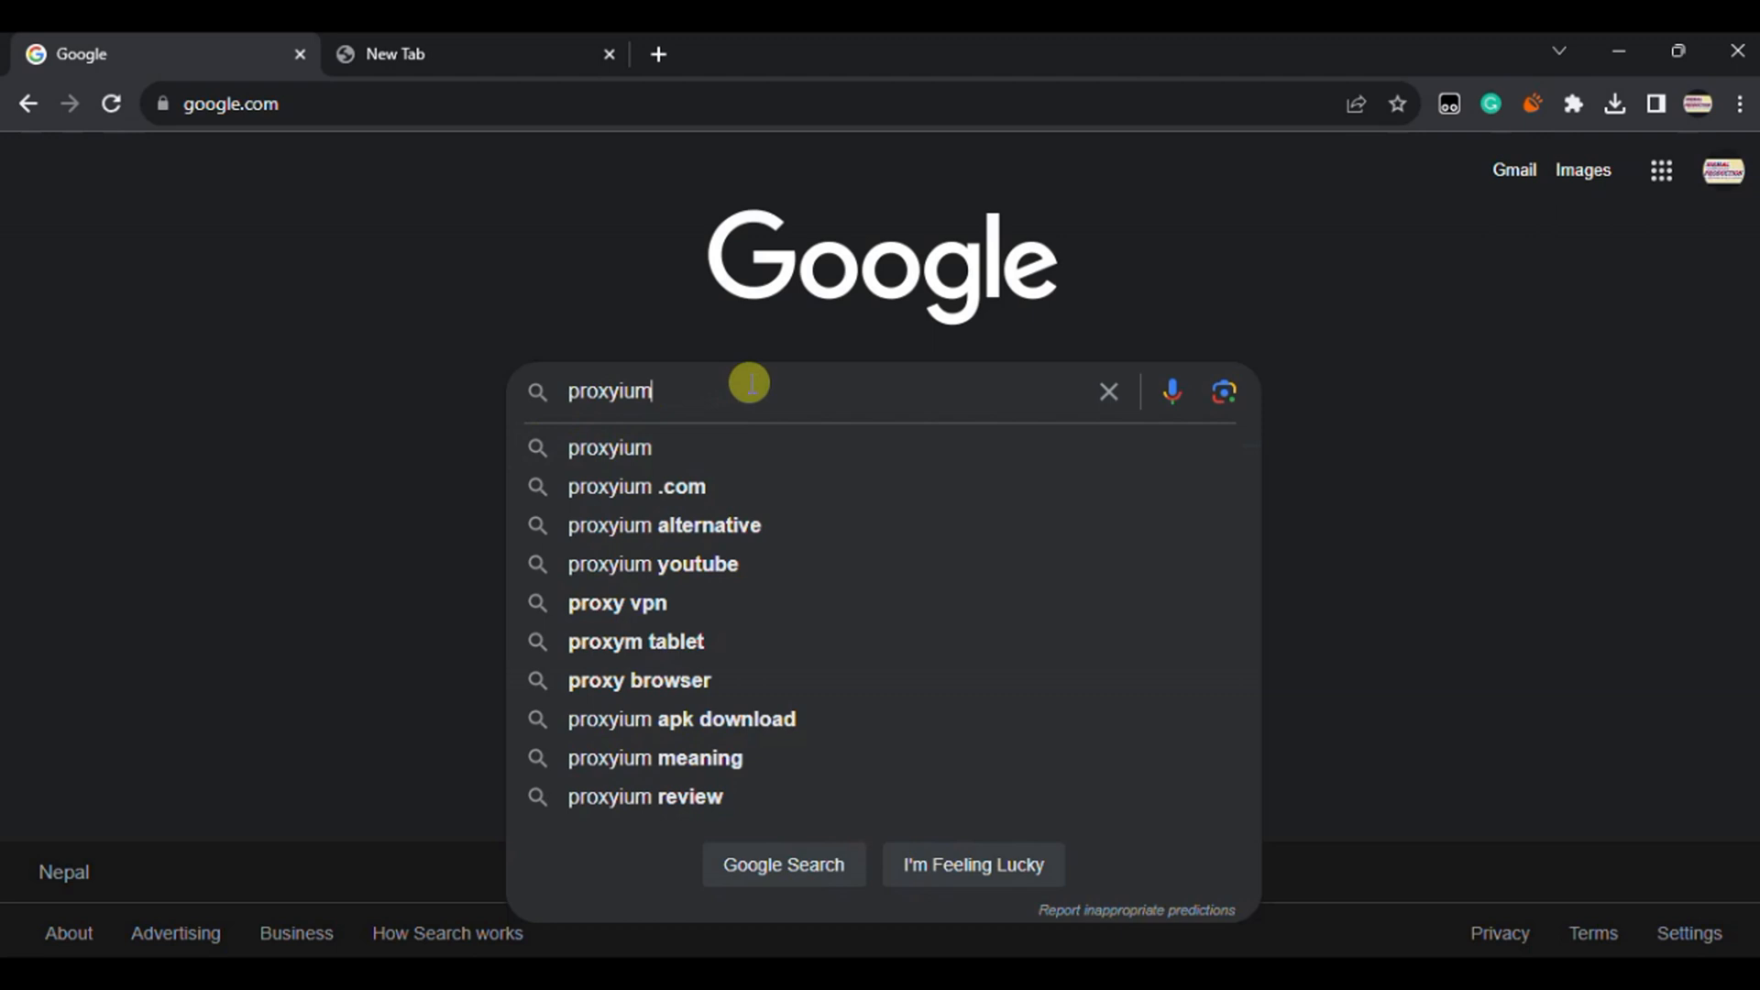
pyautogui.moveTo(752, 389)
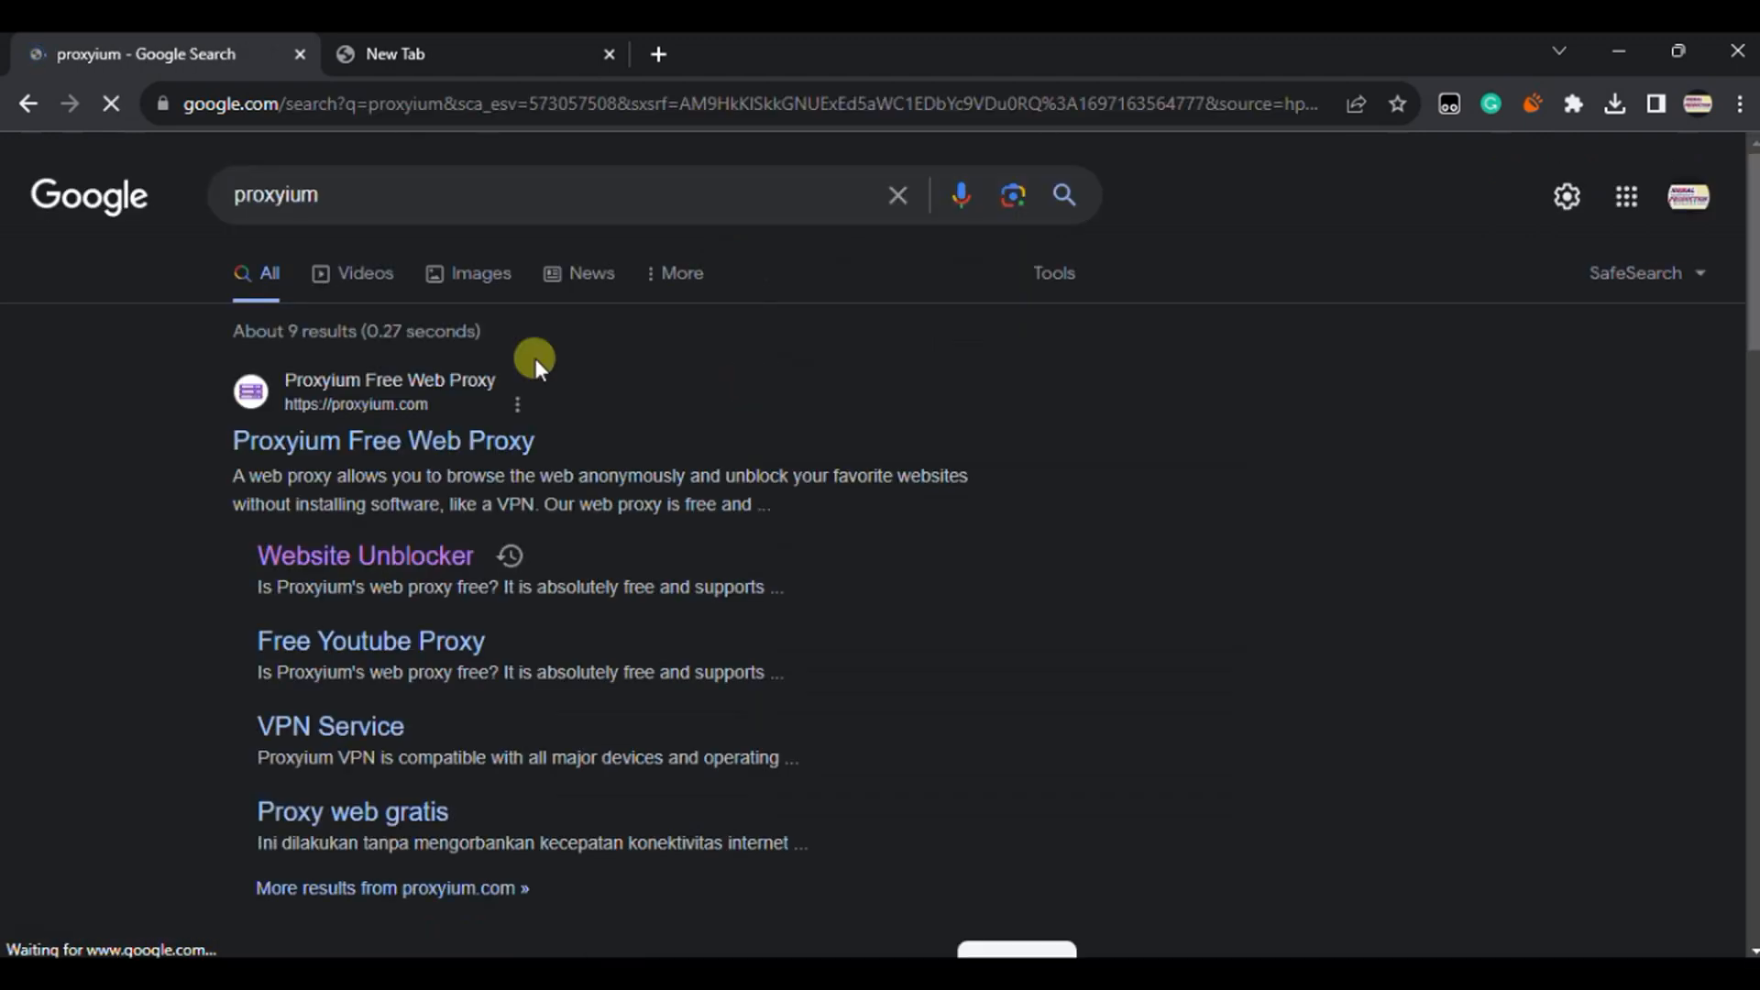
pyautogui.click(381, 440)
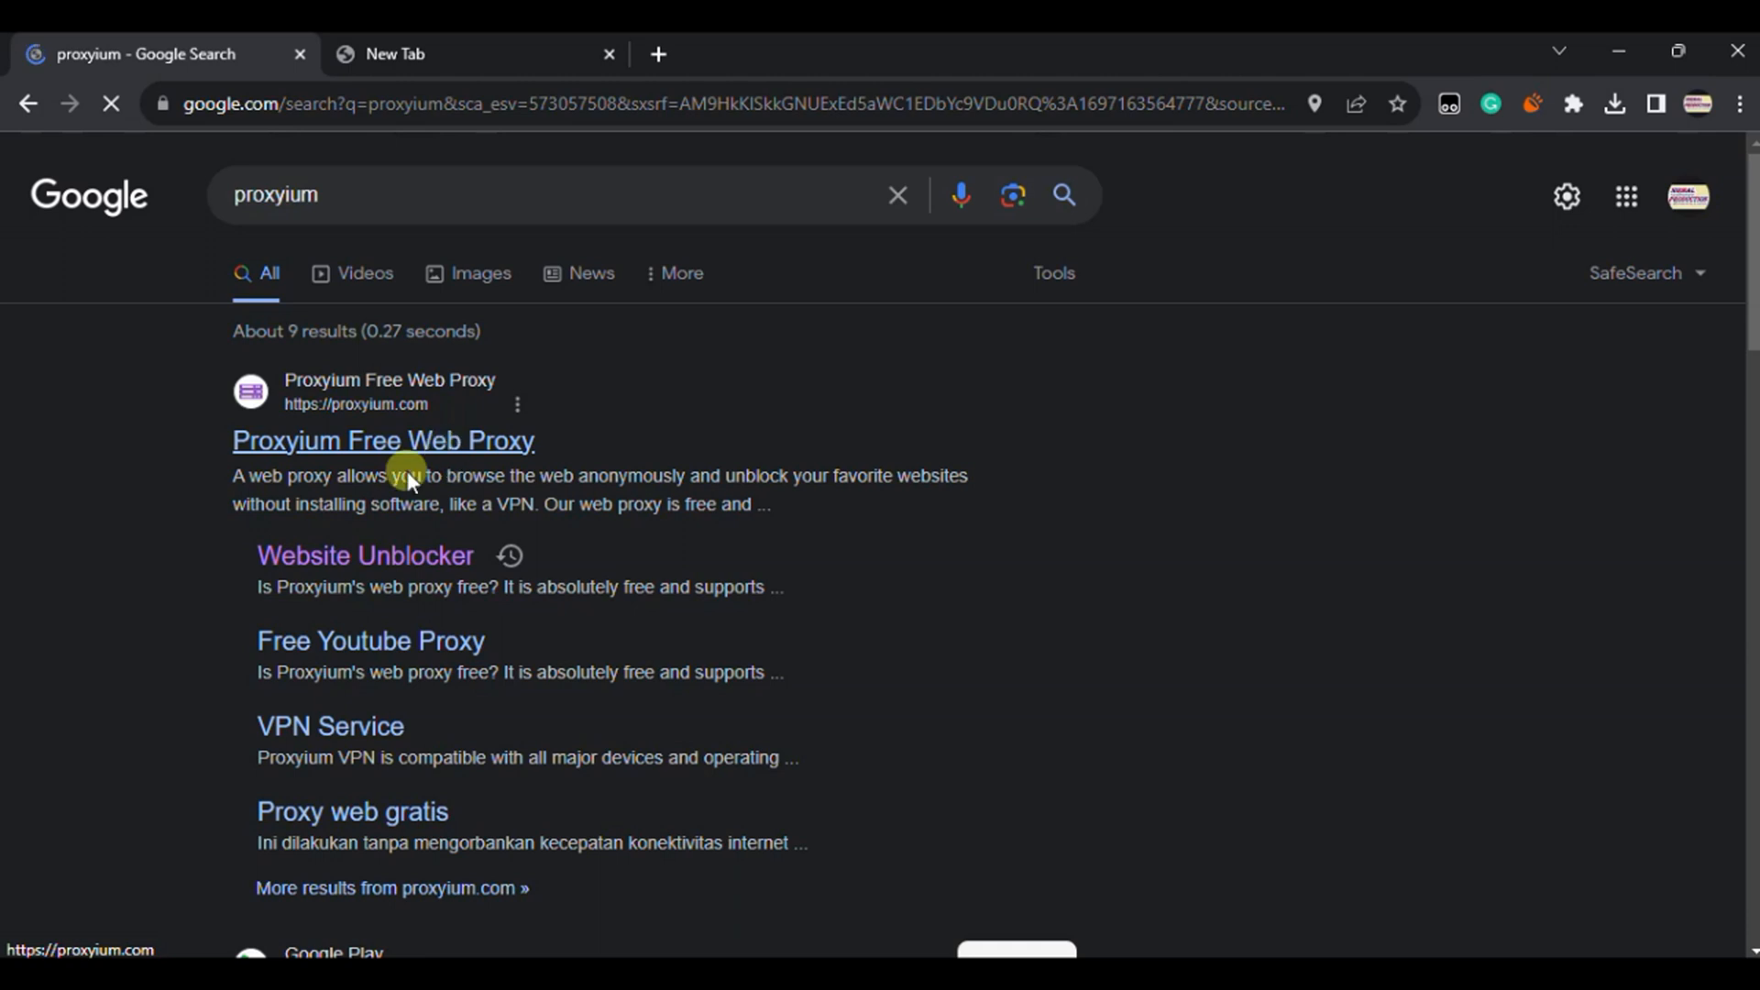
pyautogui.click(383, 440)
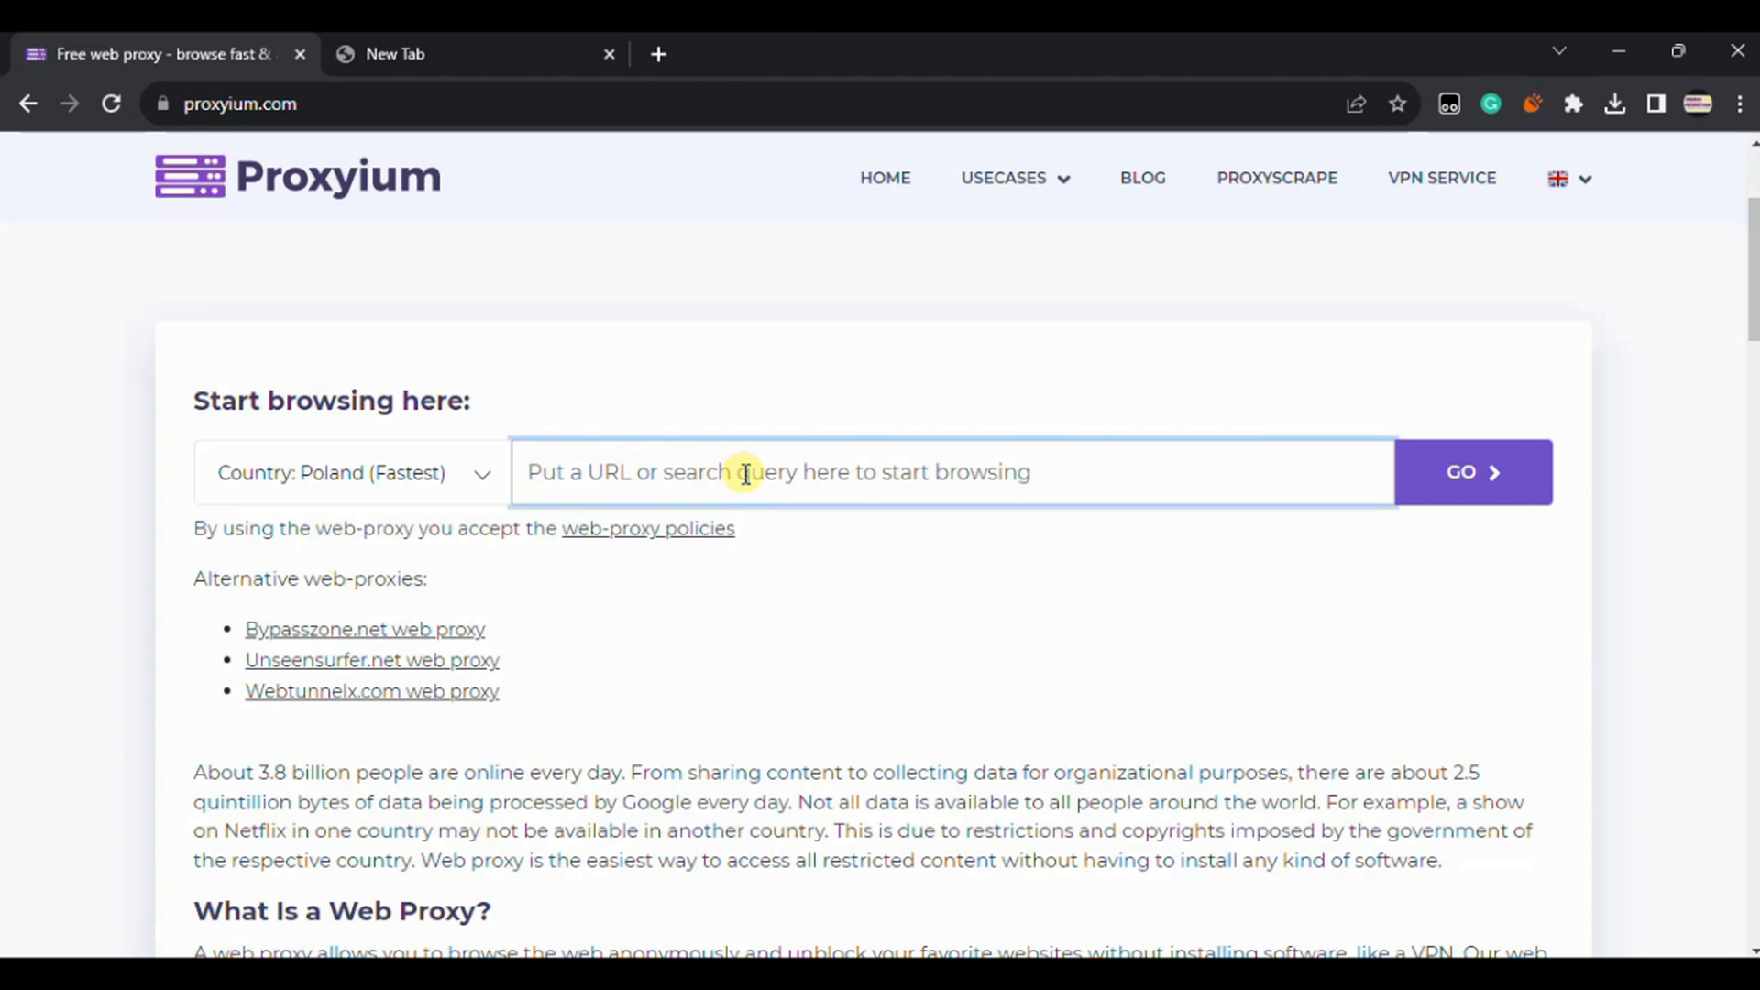
pyautogui.write('https://instagram.com')
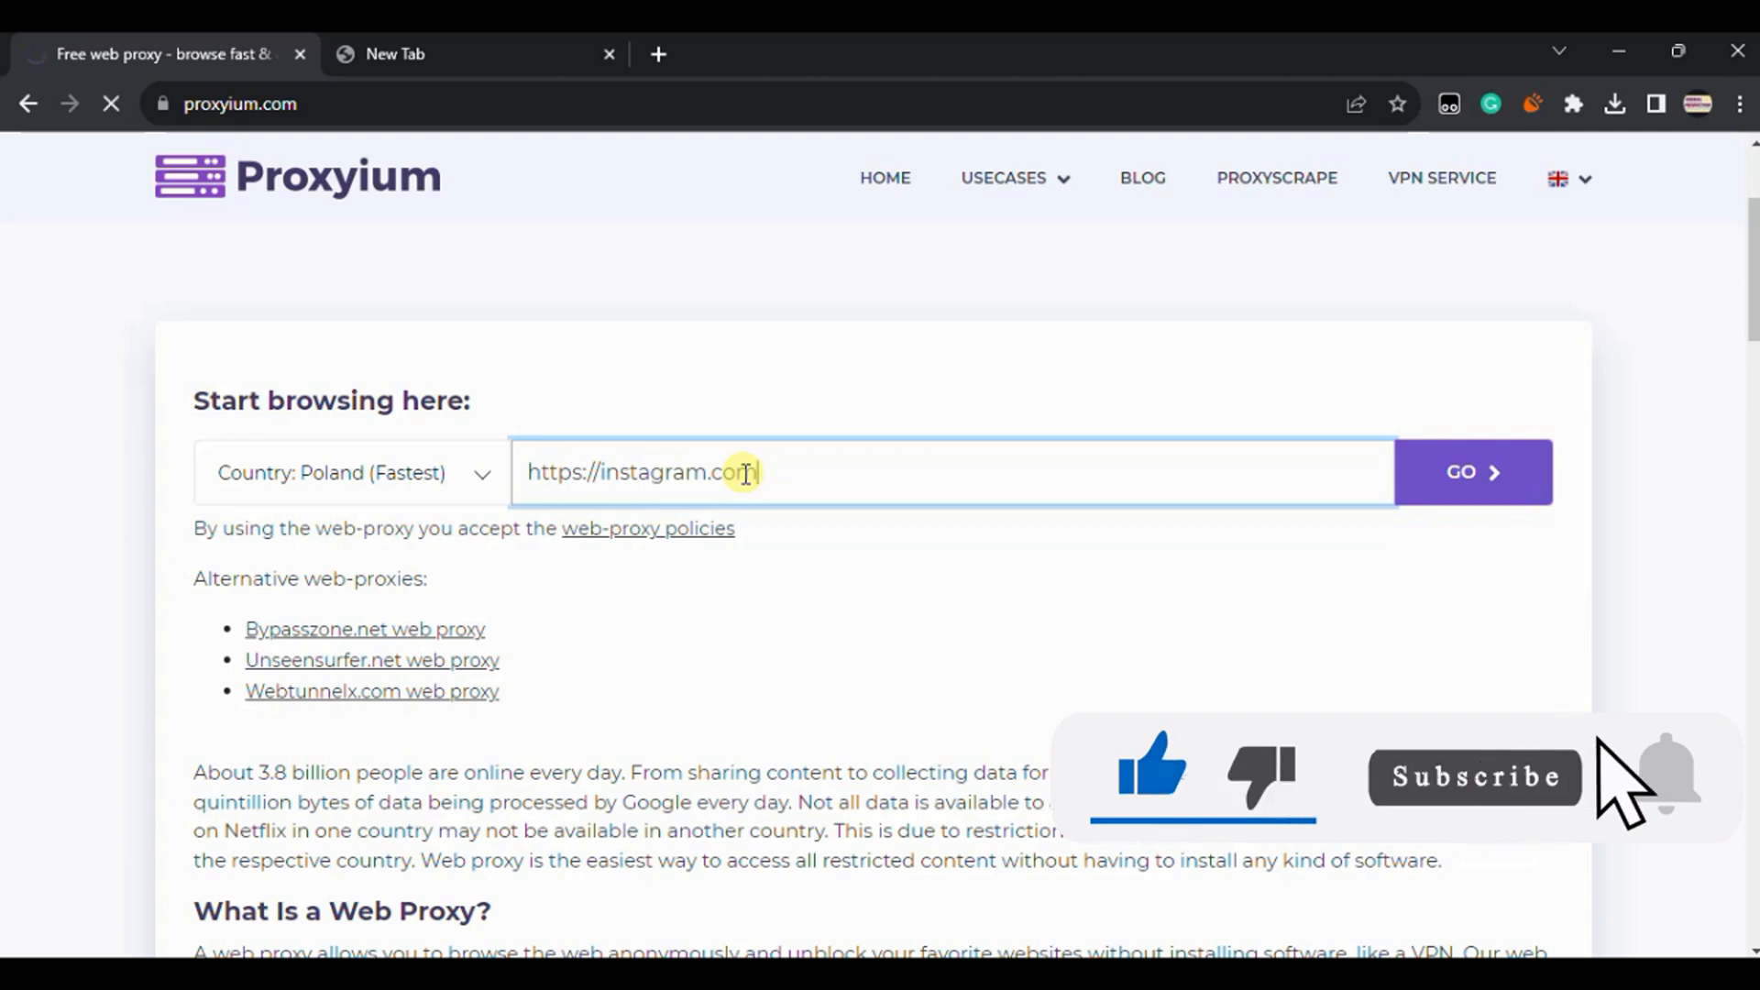
pyautogui.click(1472, 471)
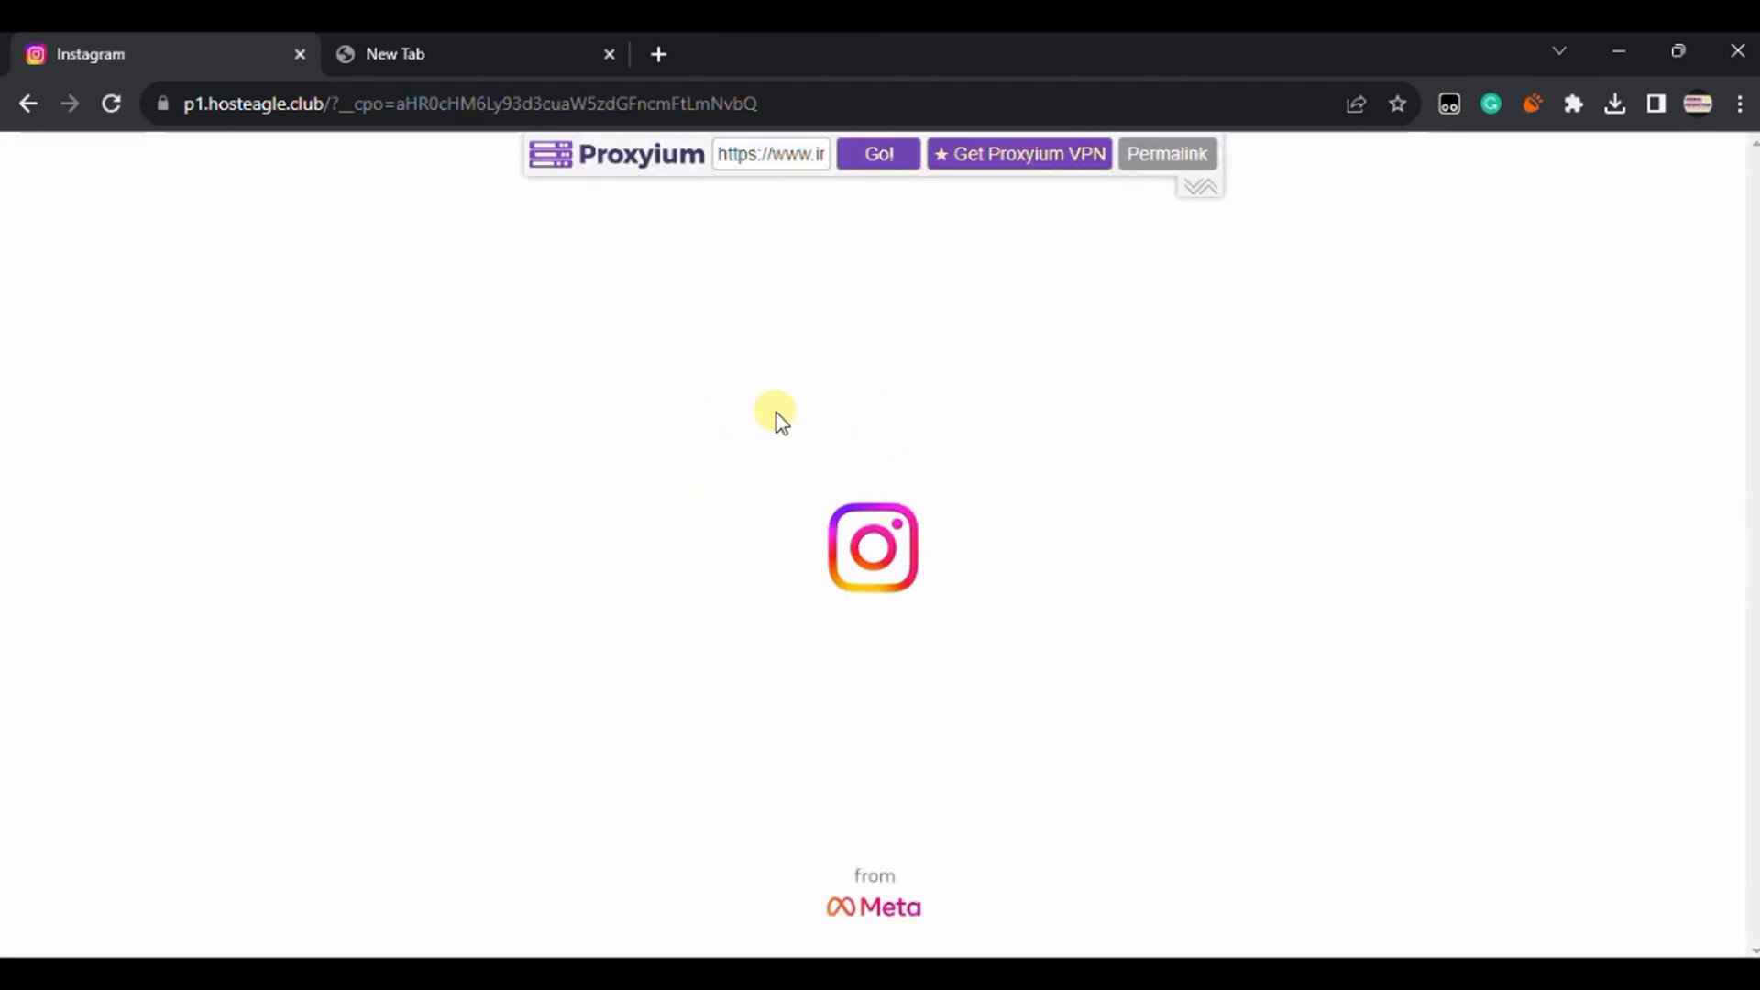
pyautogui.moveTo(918, 439)
pyautogui.write('lasjlfjsldk')
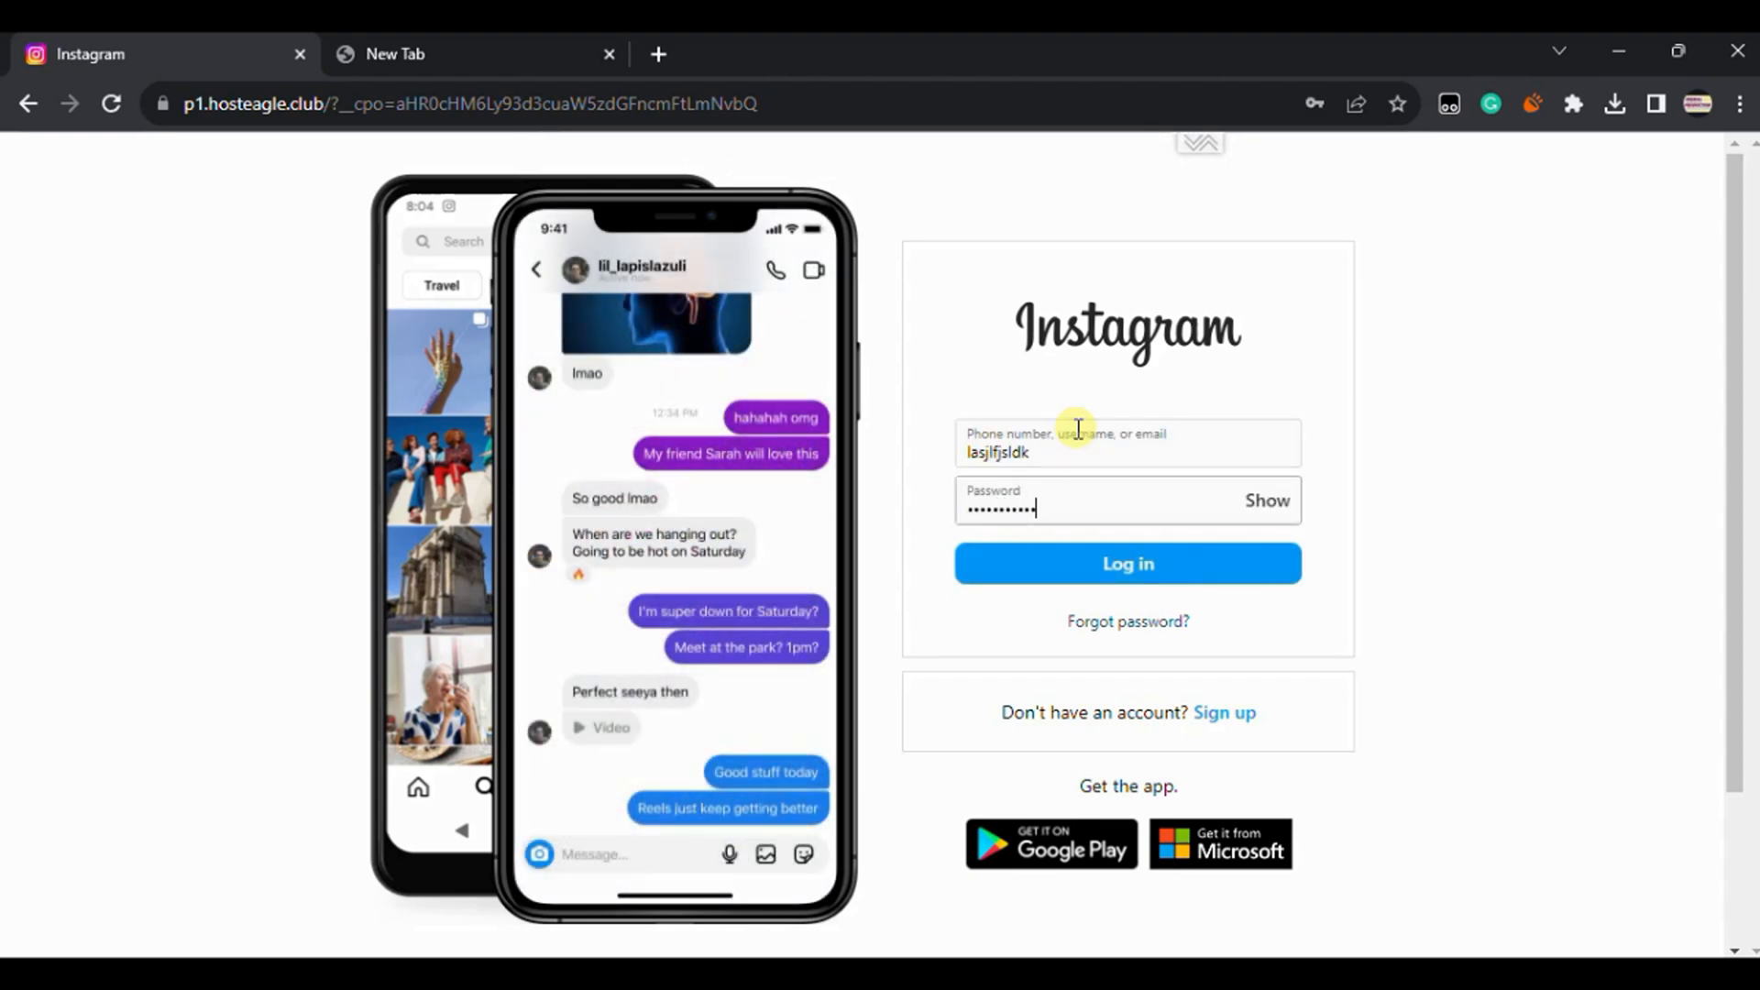
# Submit the filled-in username and password on Instagram's proxied login form
pyautogui.click(1126, 562)
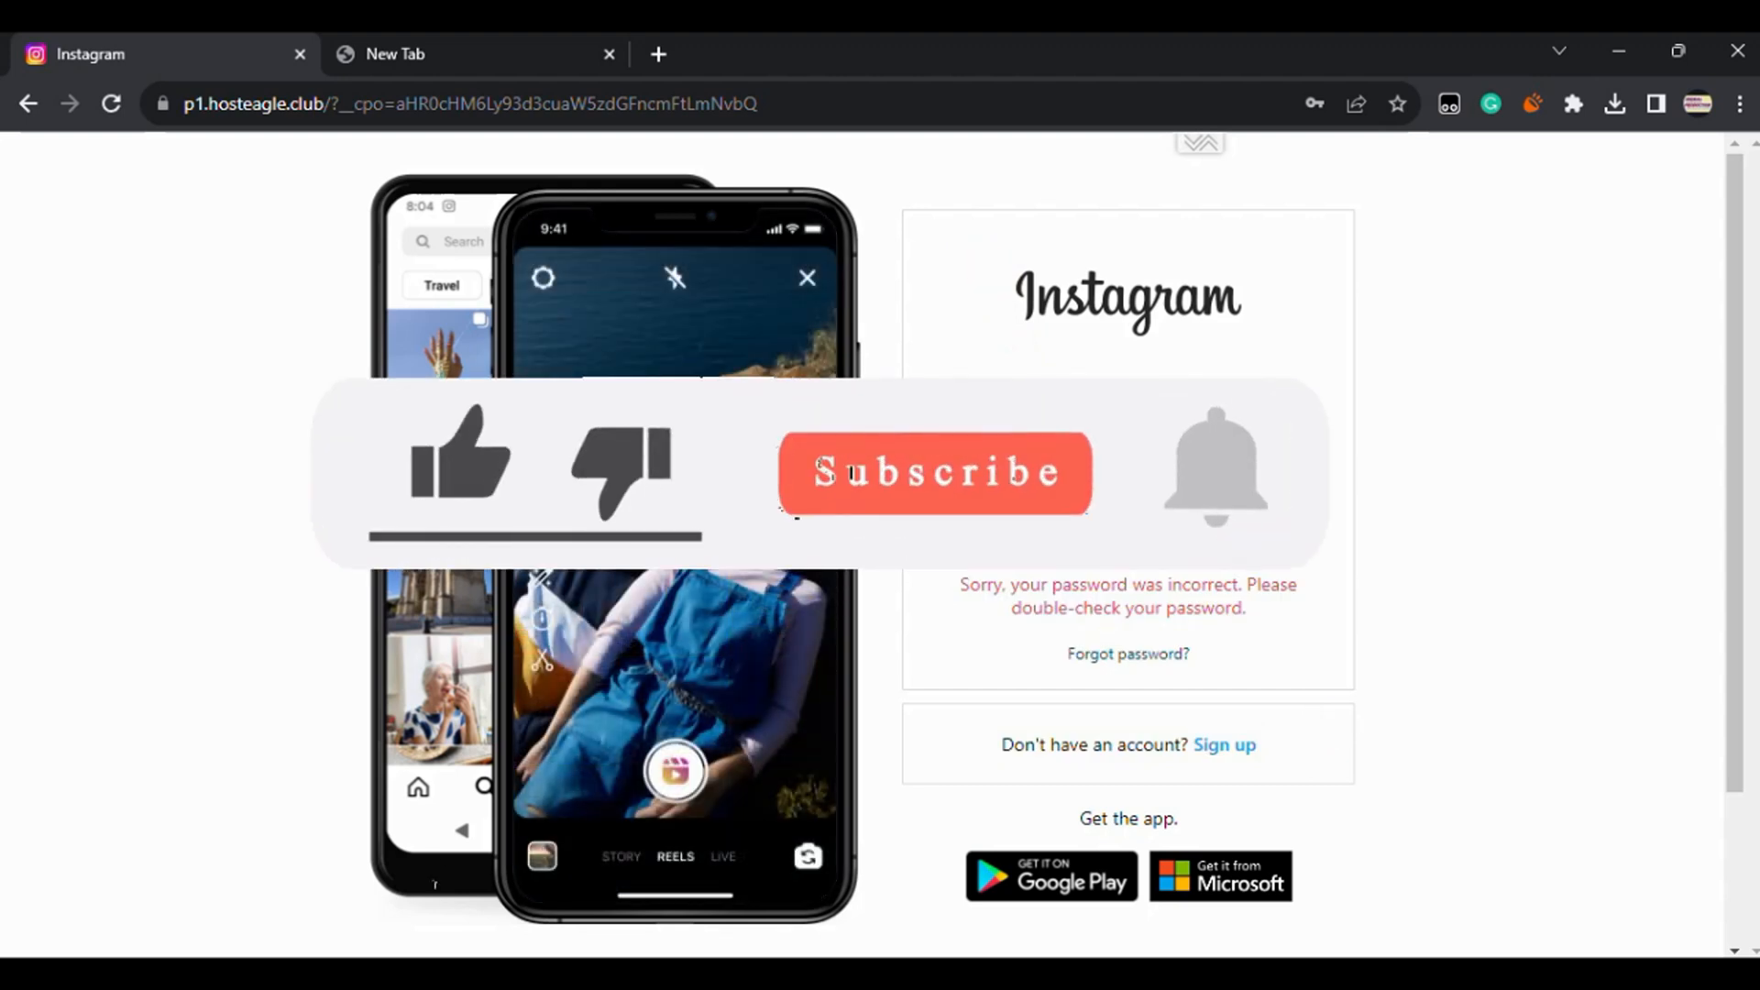
# Review the 'Sorry, your password was incorrect' message under the login form
pyautogui.click(454, 465)
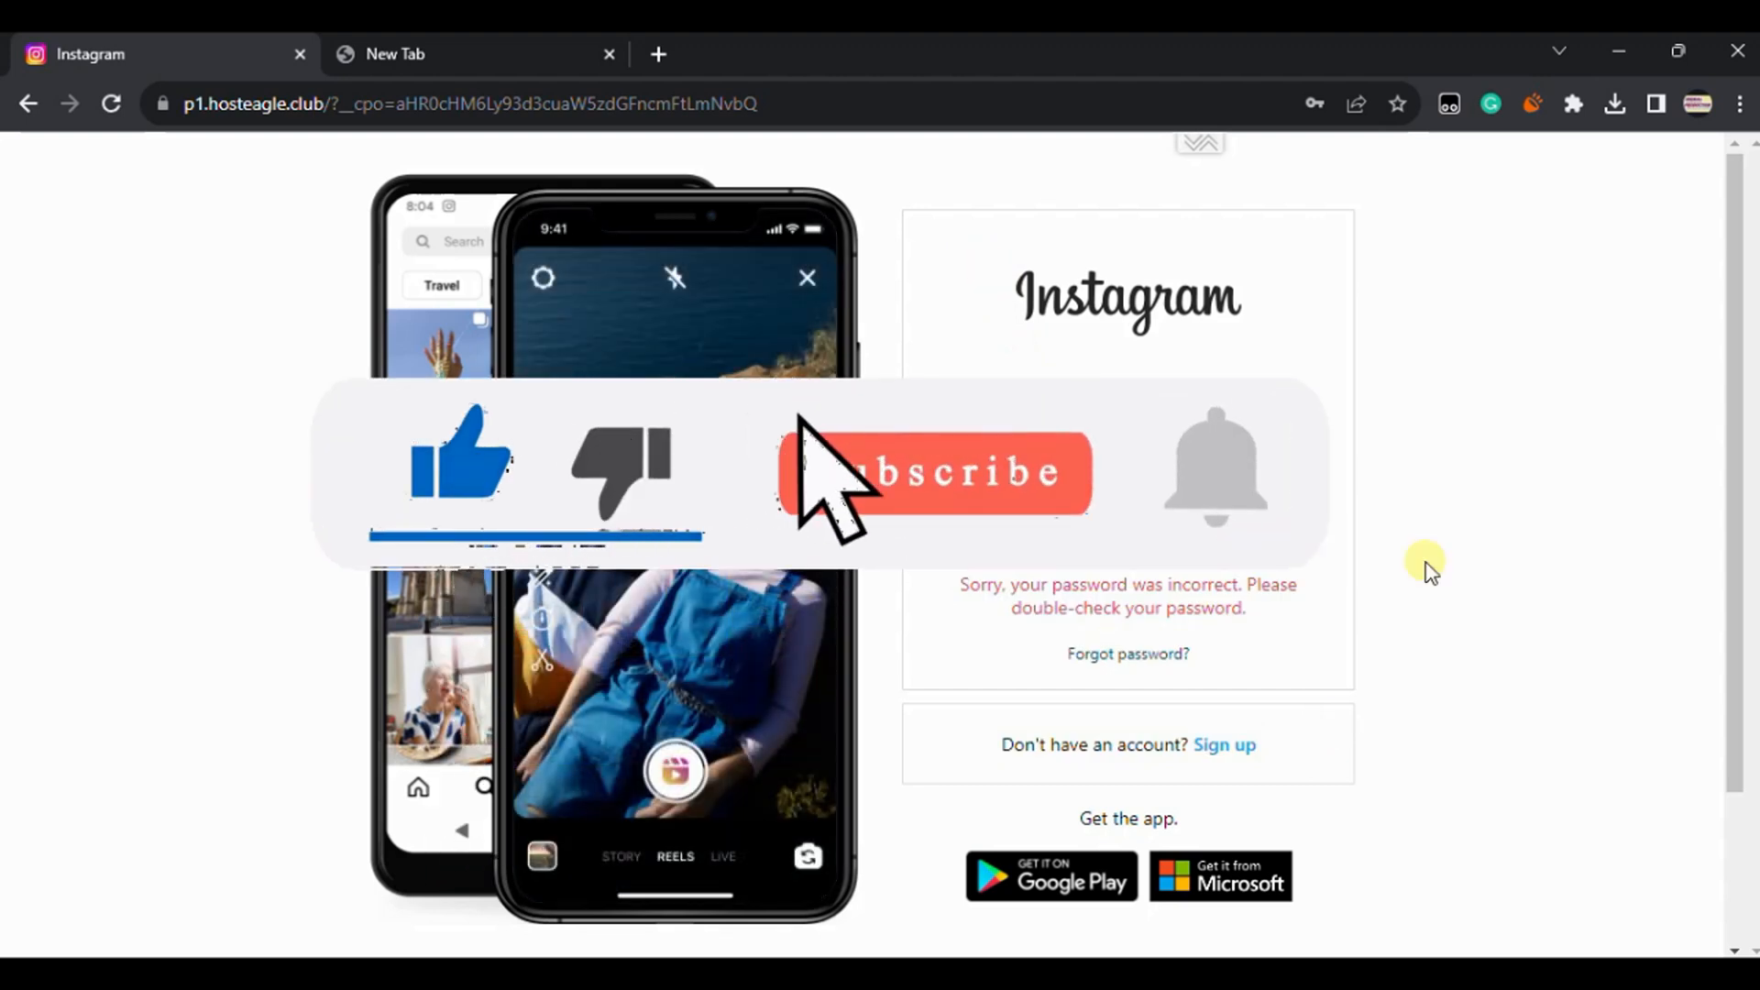